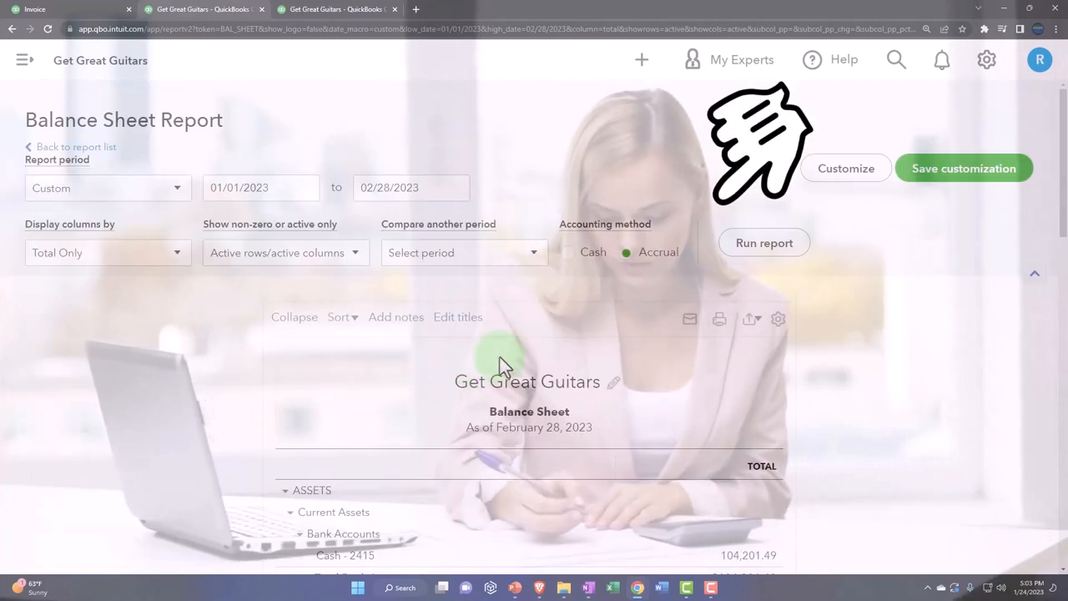
Drill into the $24,236.50 Accounts Receivable (A/R) total on the February 2023 balance sheet
scroll("down", 3)
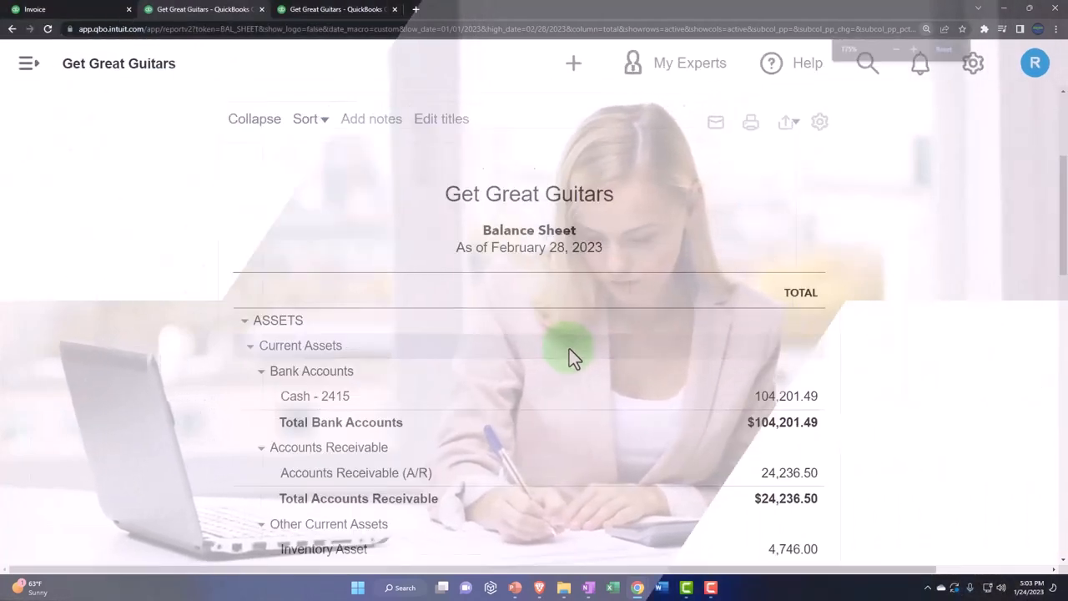
left_click(789, 419)
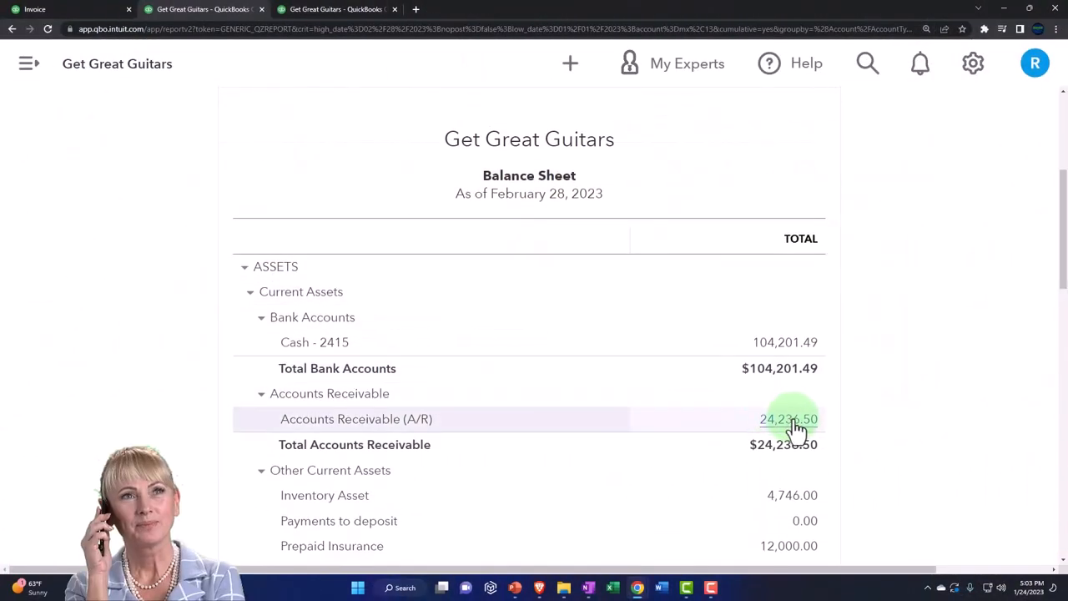
Open Customer 5's 2,260.00 invoice, then rerun the January–February 2023 Profit and Loss
left_click(788, 418)
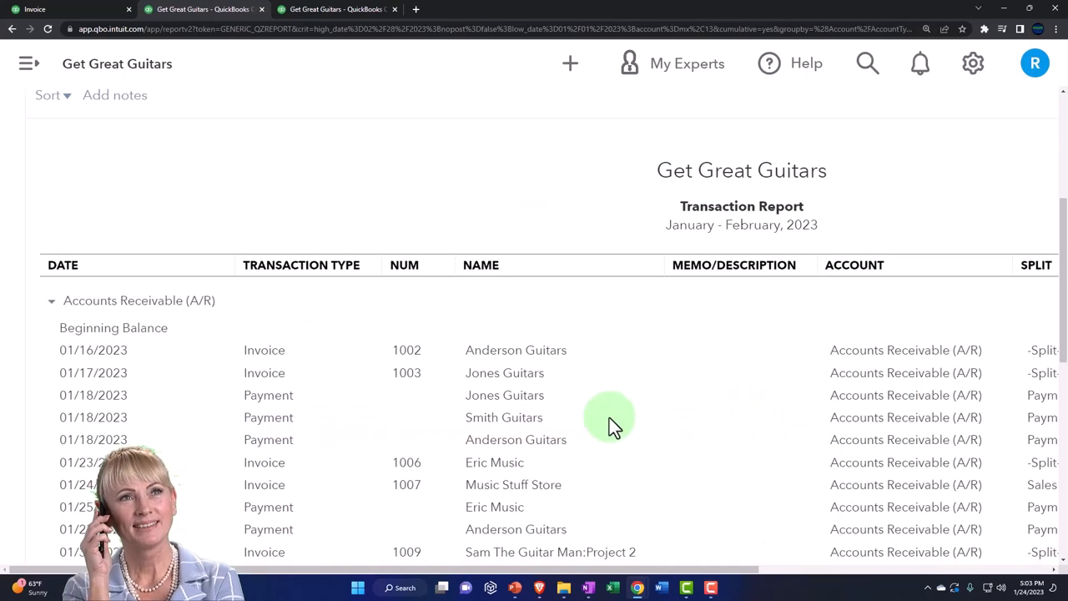
scroll("down", 3)
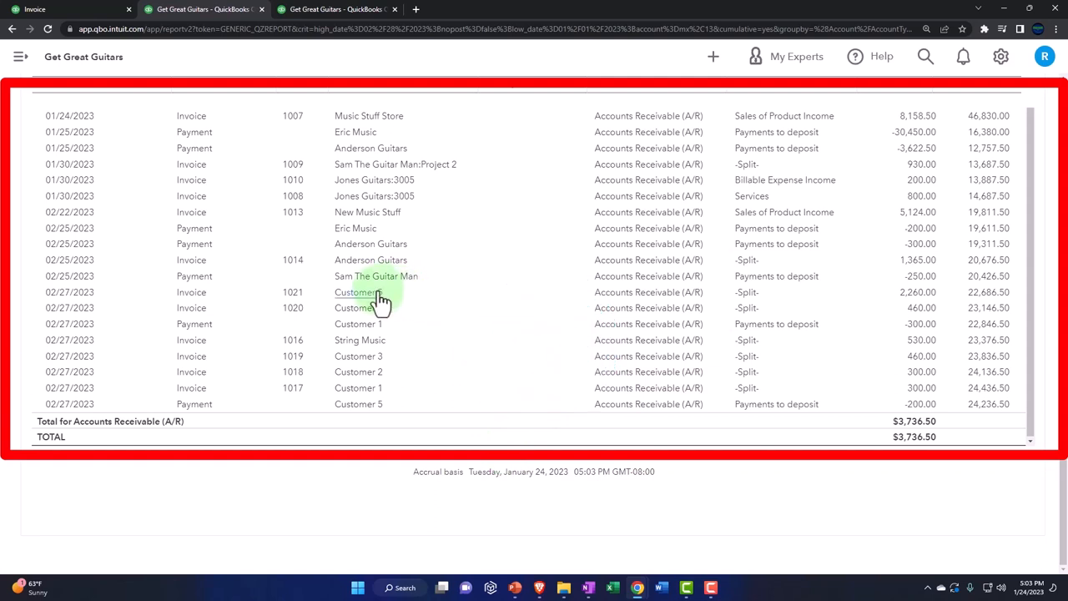
mouse_move(905, 300)
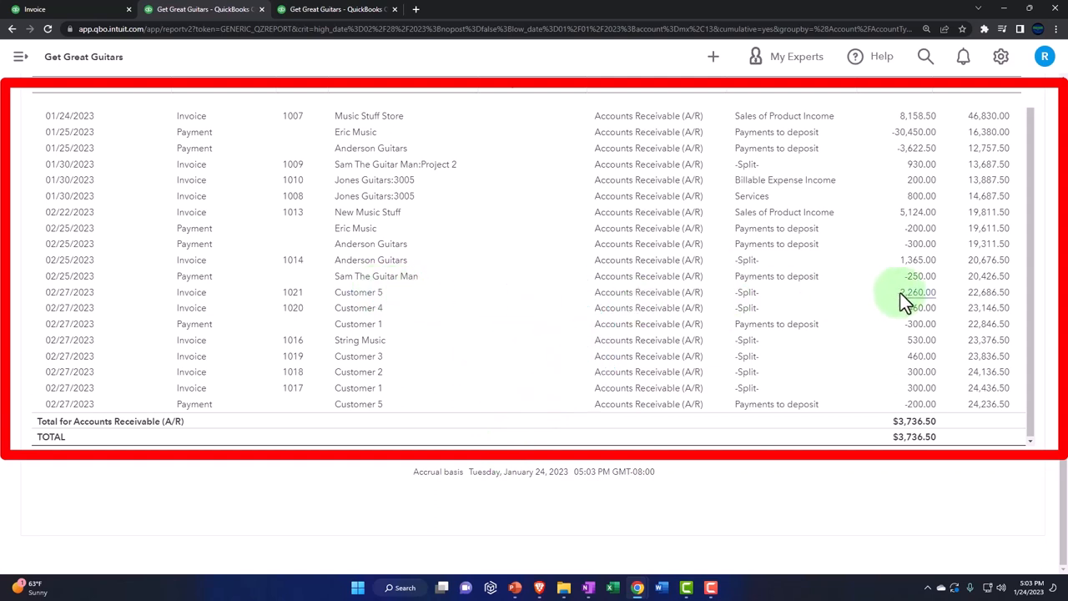
left_click(906, 301)
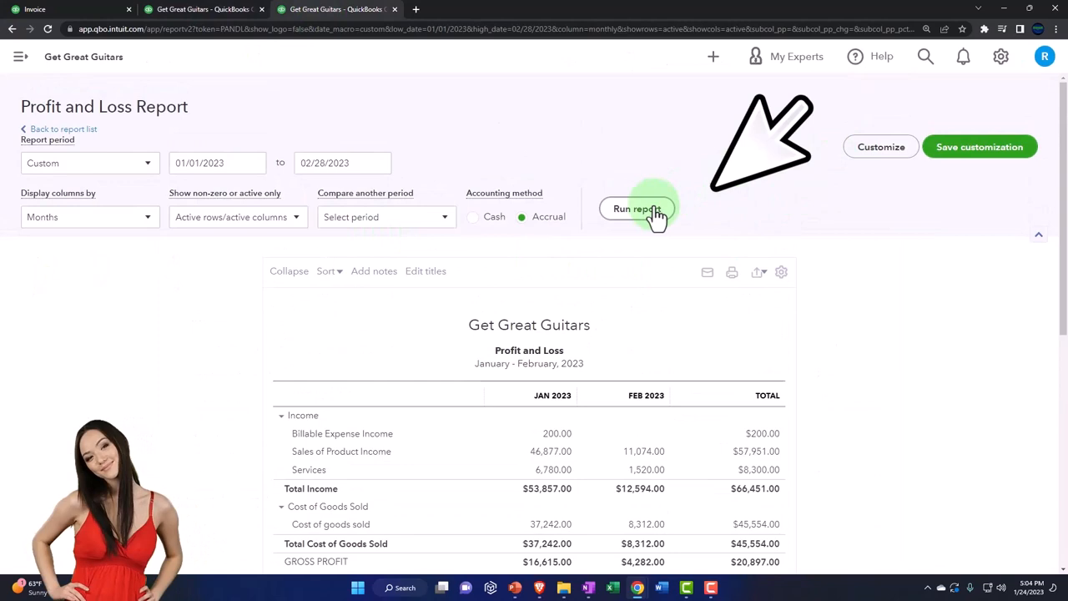
left_click(637, 209)
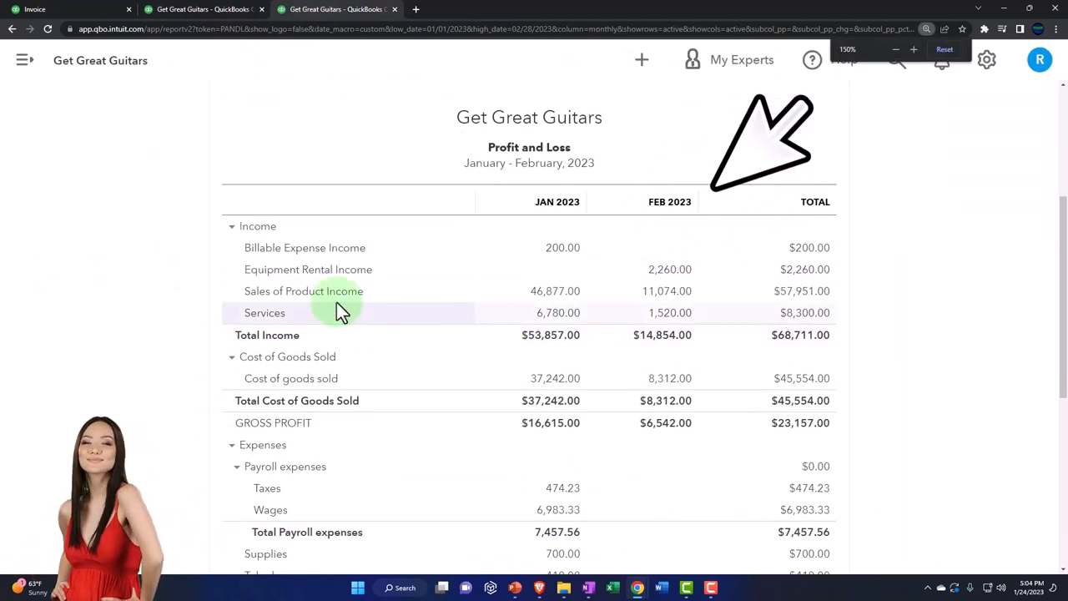
mouse_move(315, 268)
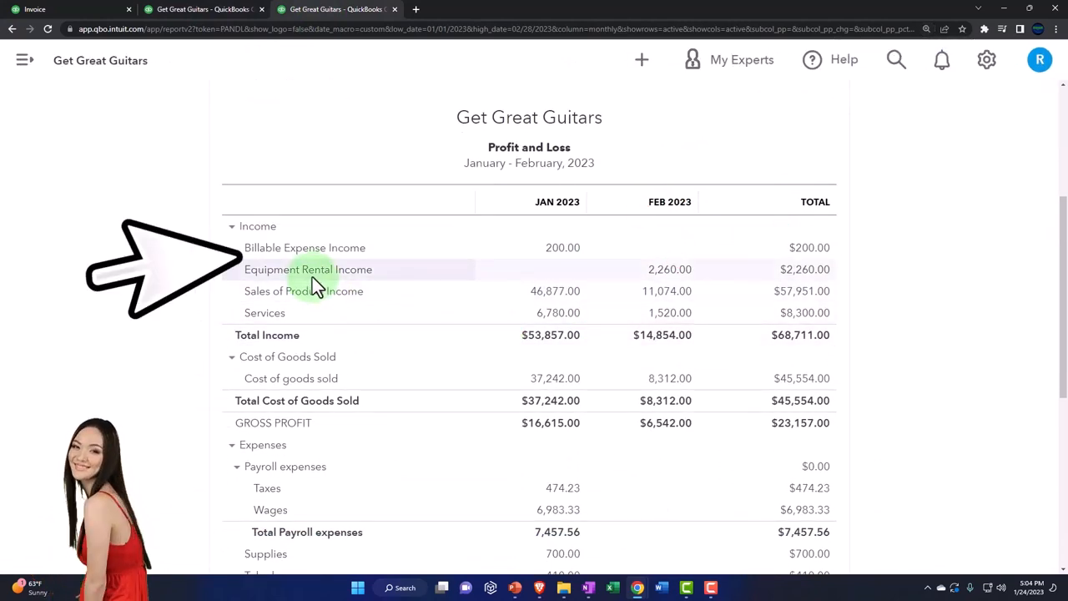